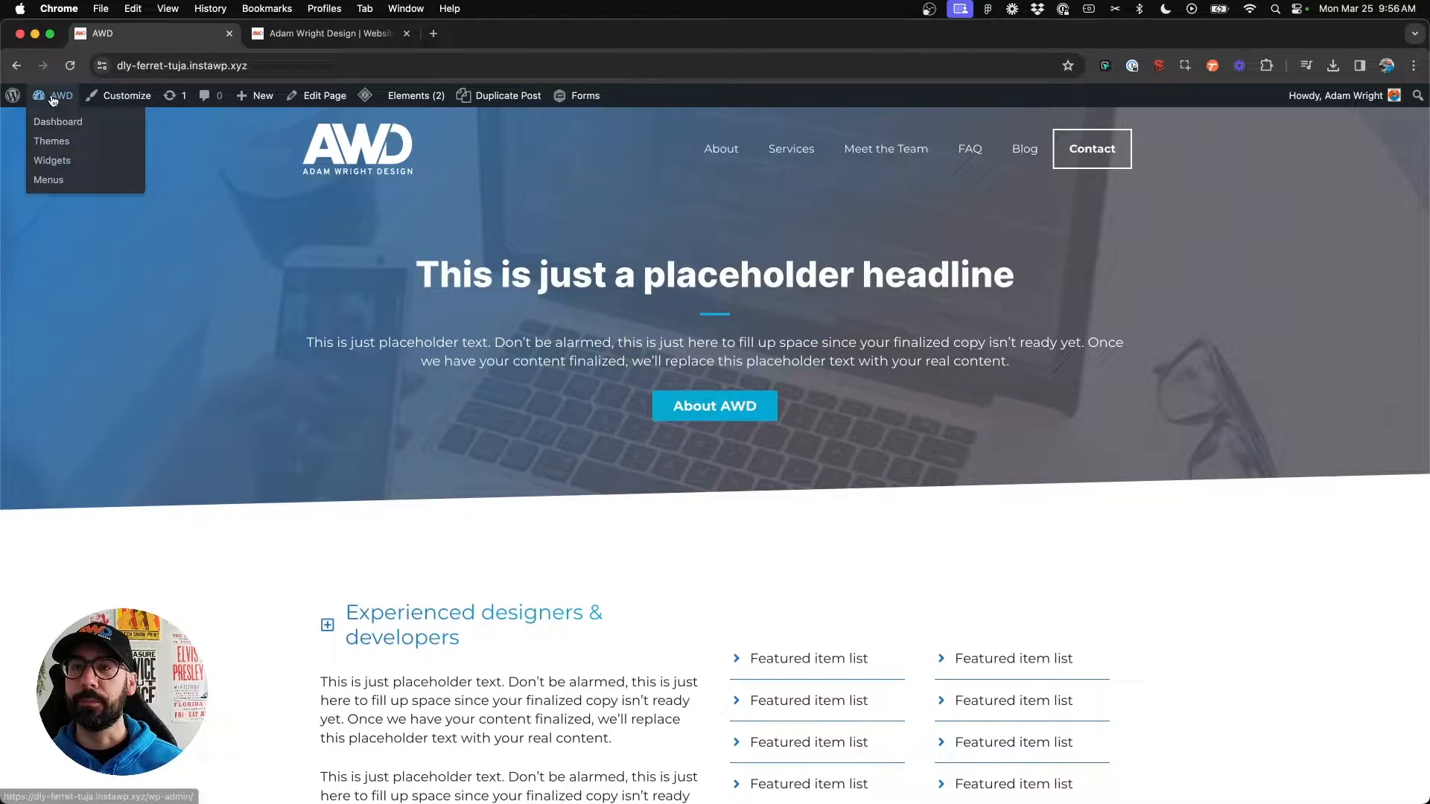
Go from the live site to the Dashboard, then Appearance > Menus to load the Main Menu
click(57, 121)
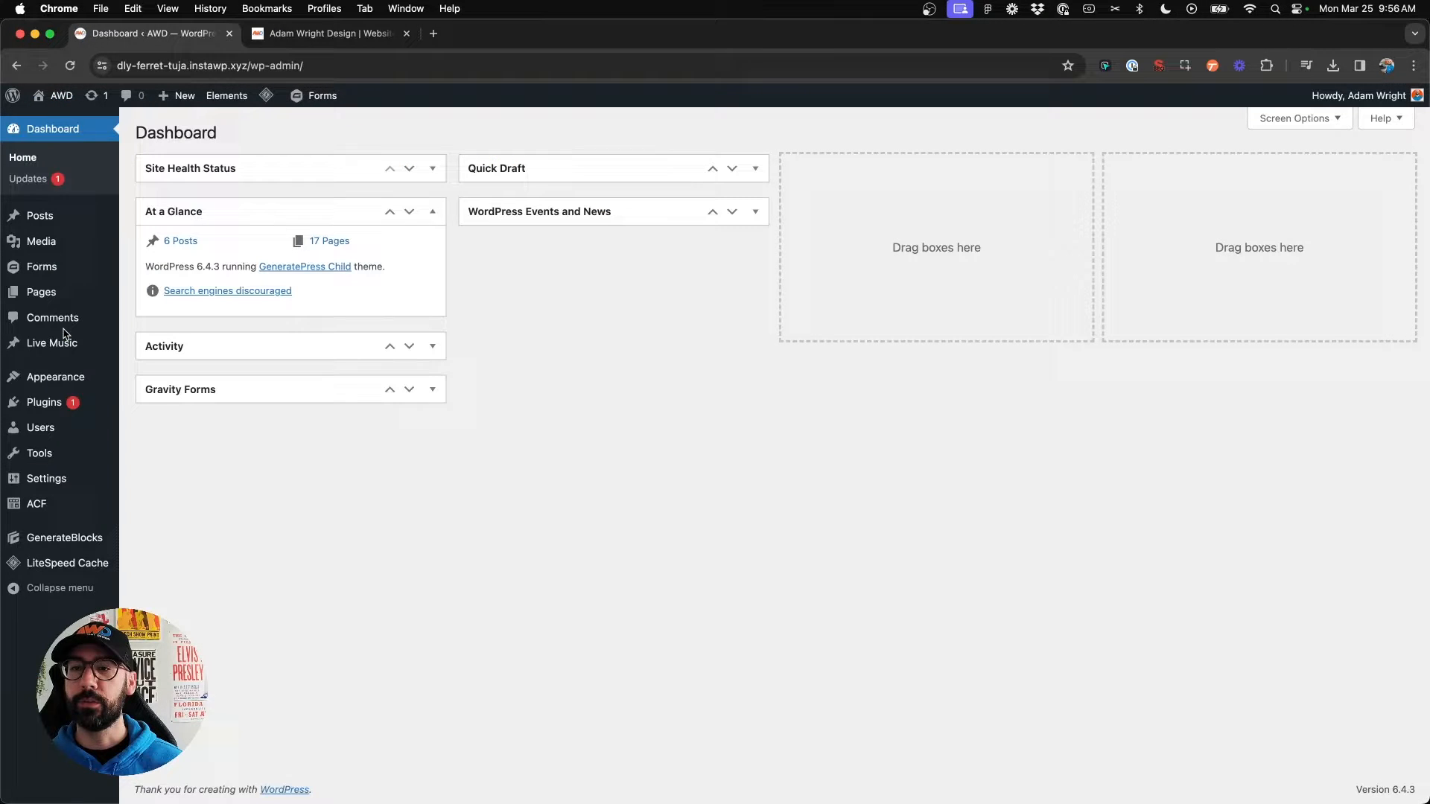
click(56, 377)
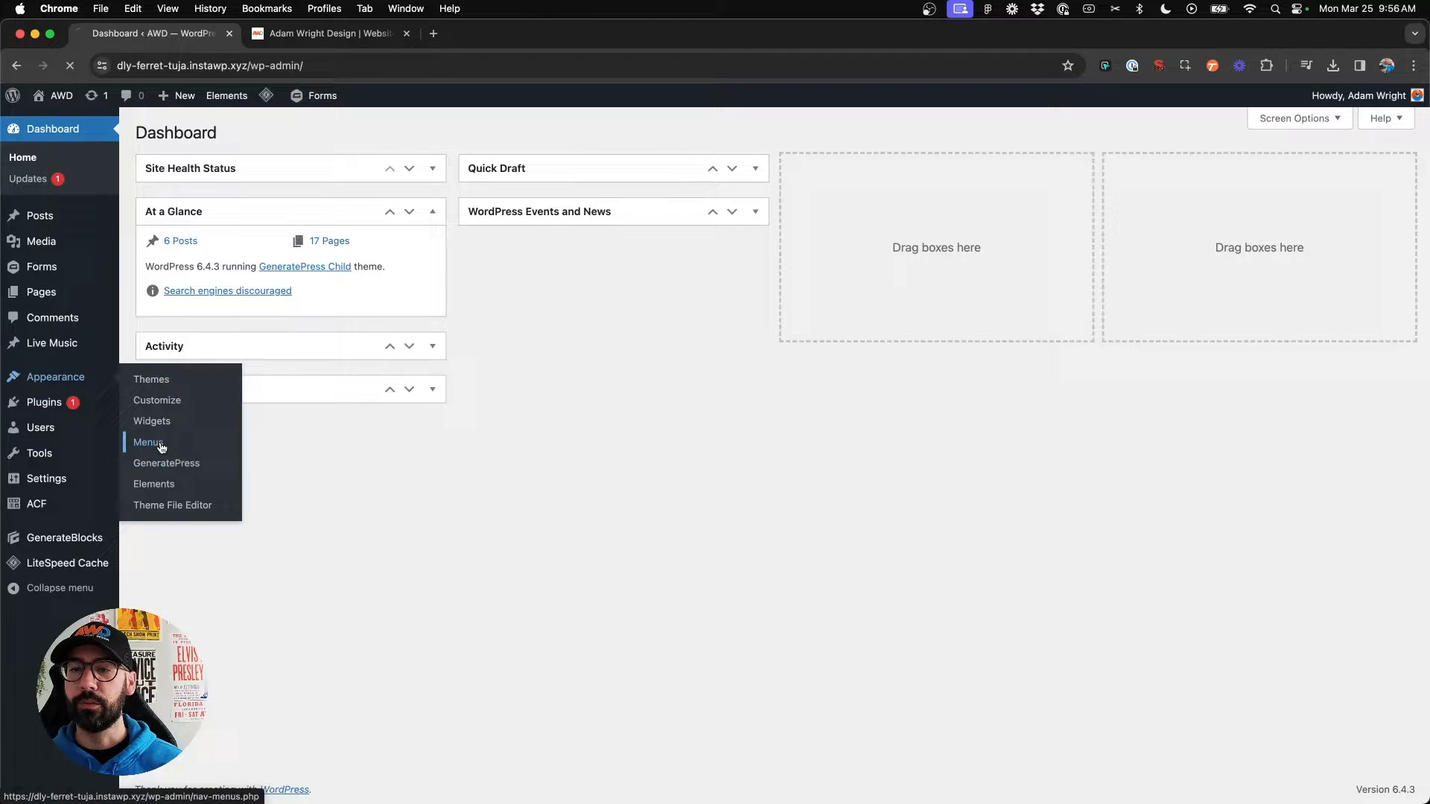
click(147, 443)
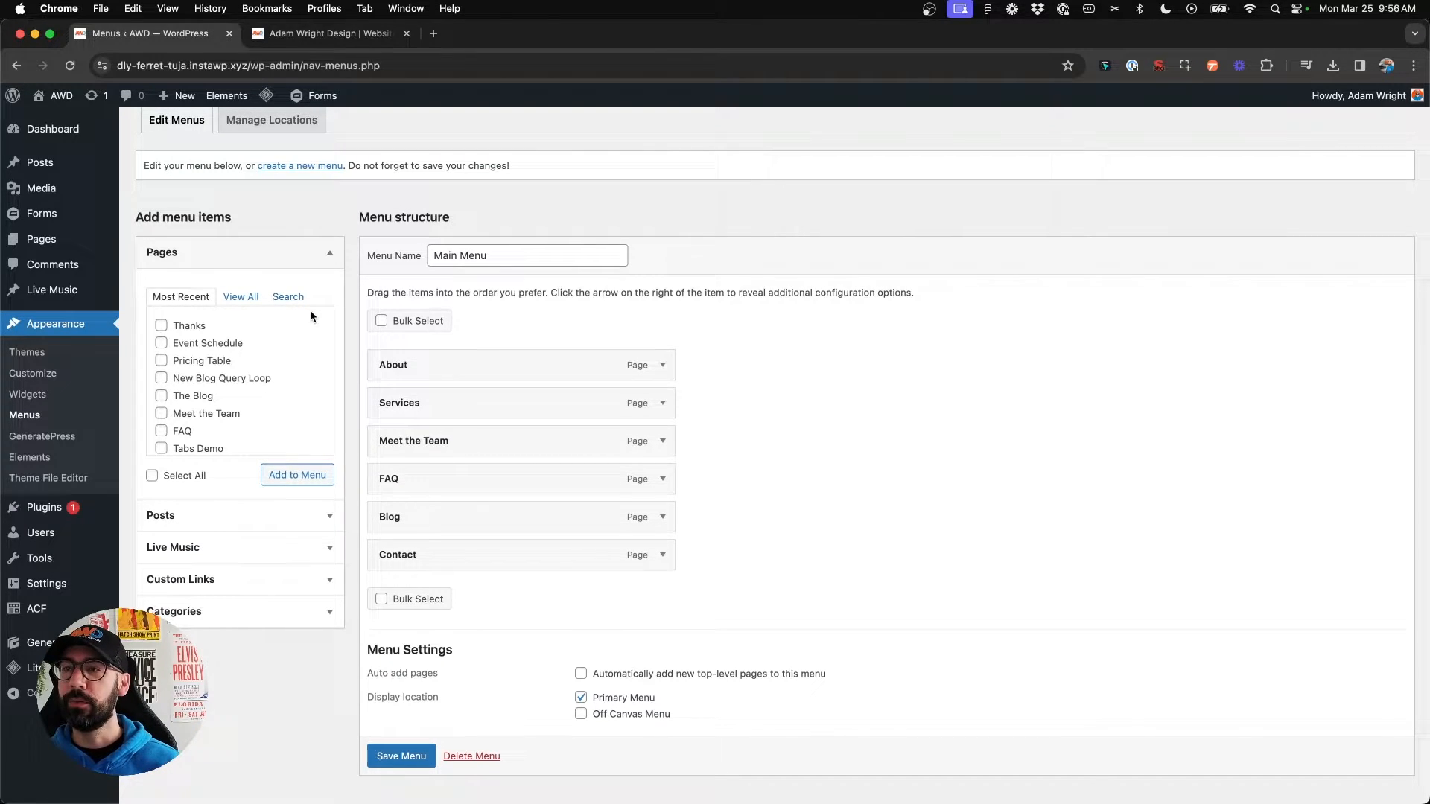
mouse_move(429, 450)
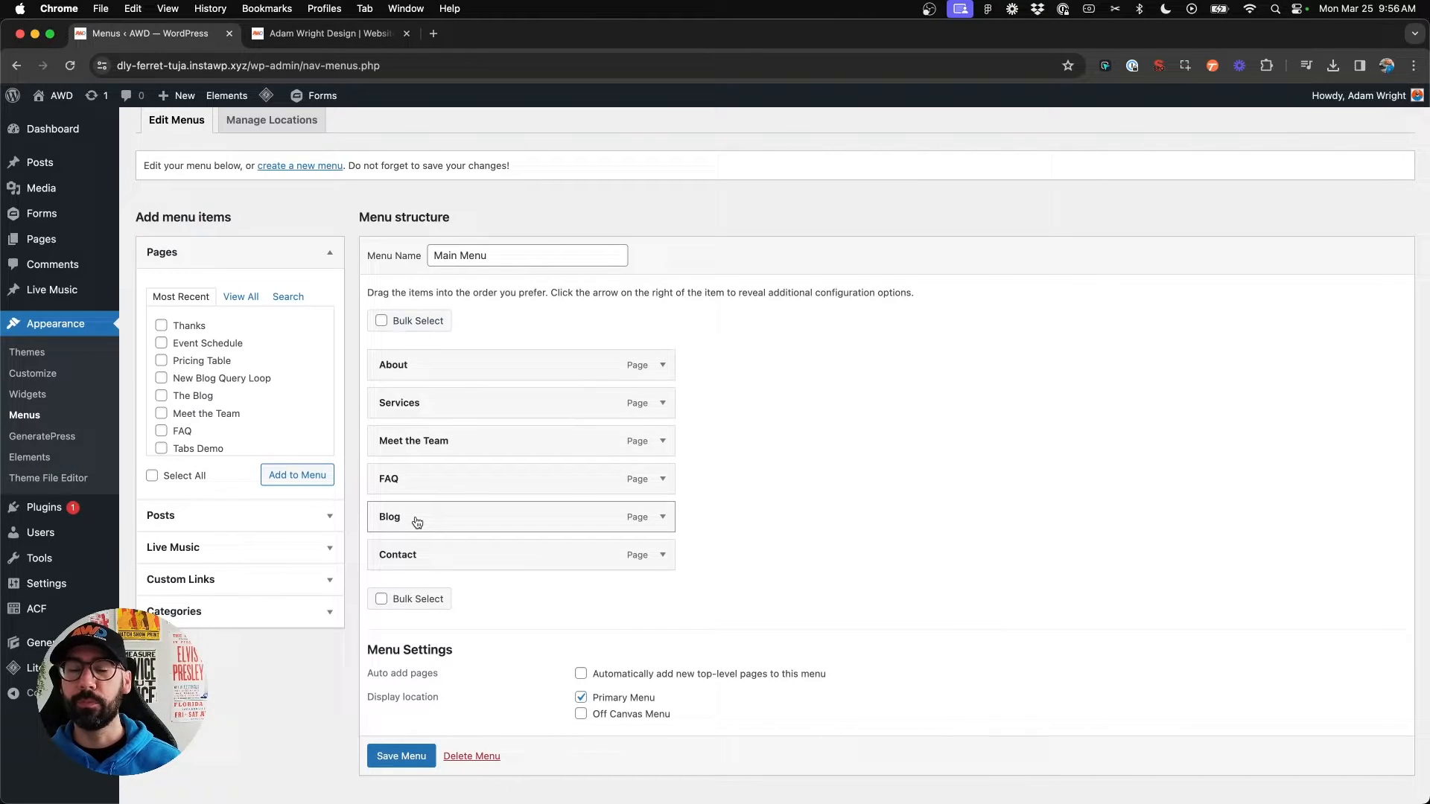
mouse_move(280, 501)
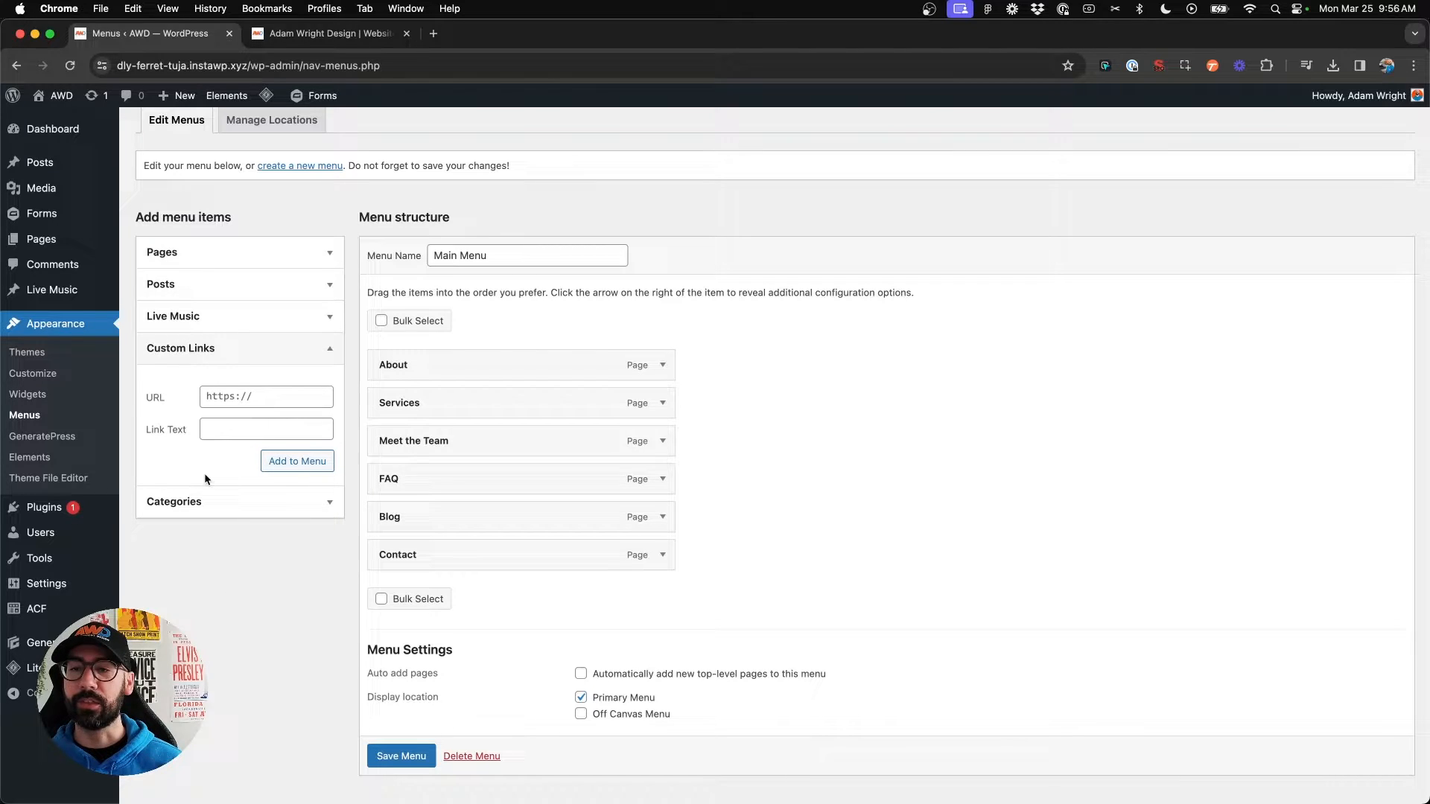
Enter a custom link URL with link text 'Go to AWD' and add it after Contact
click(265, 395)
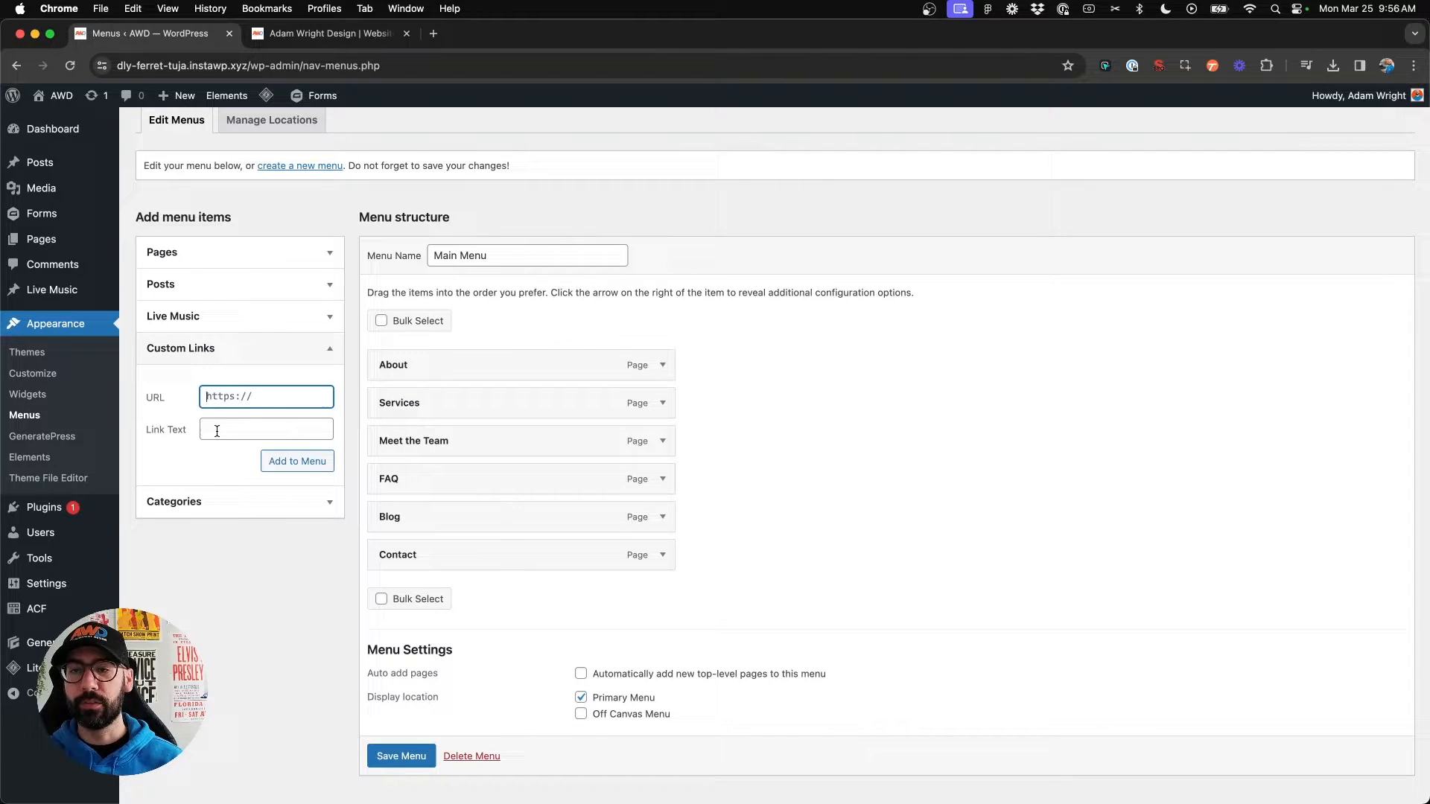
text(.as1)
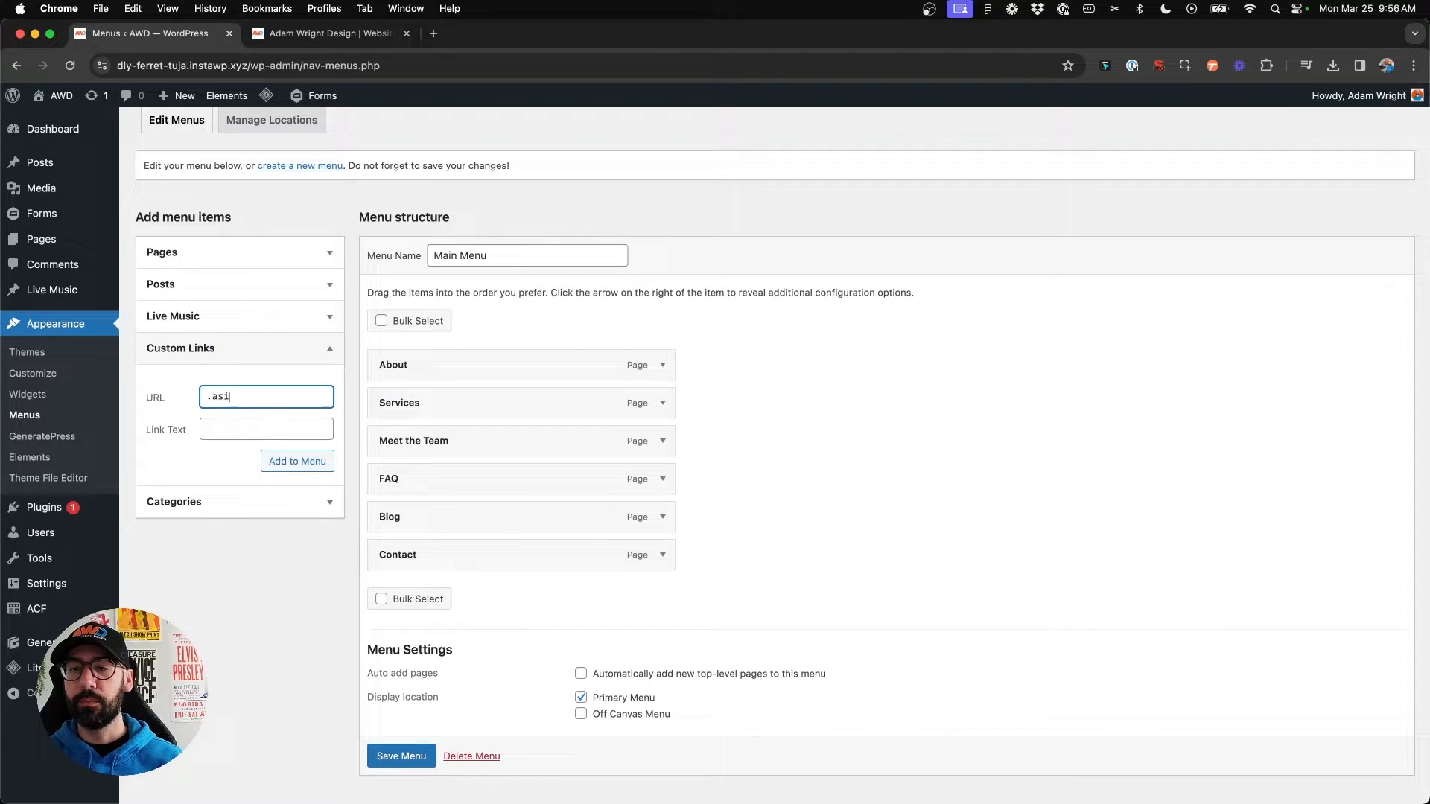
click(265, 429)
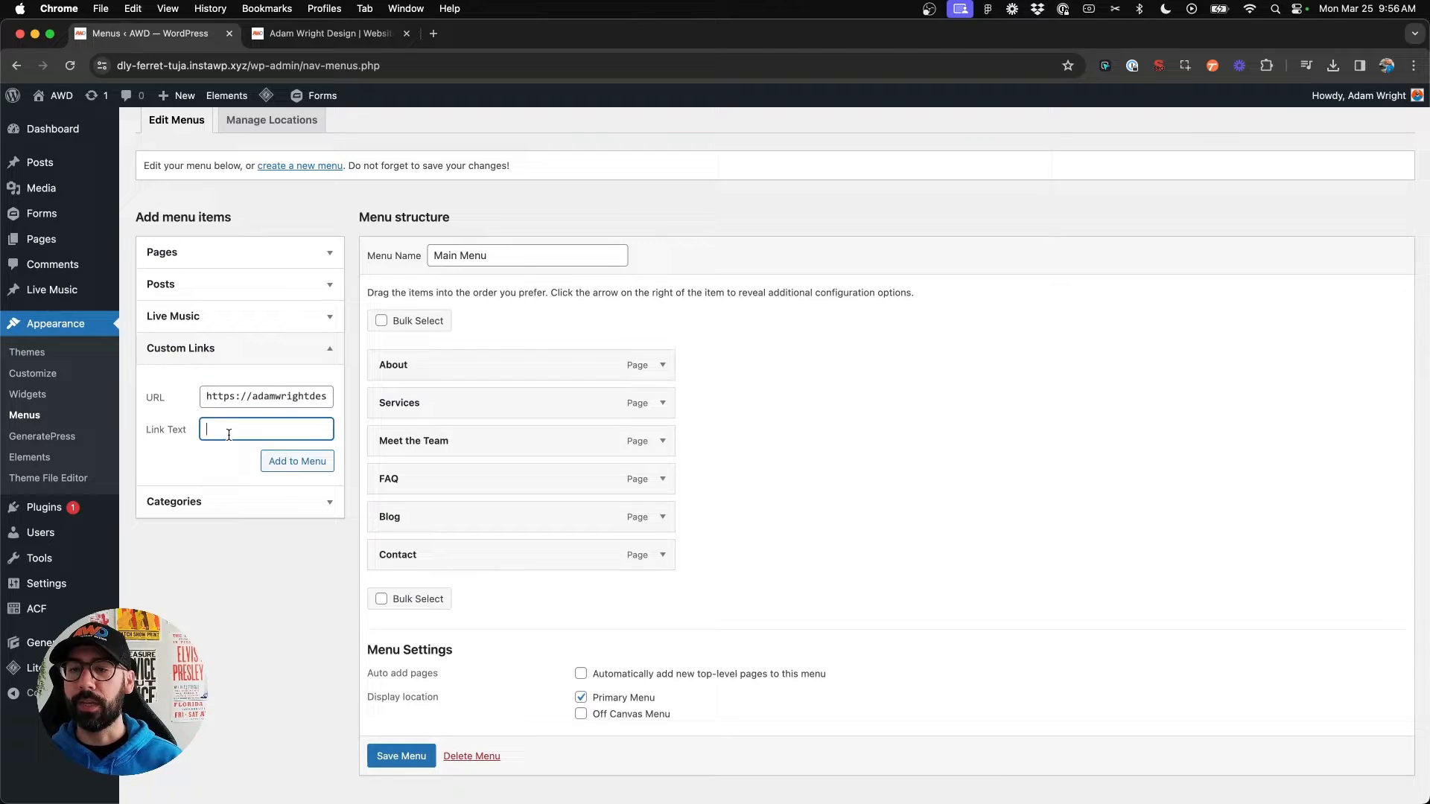
text(G)
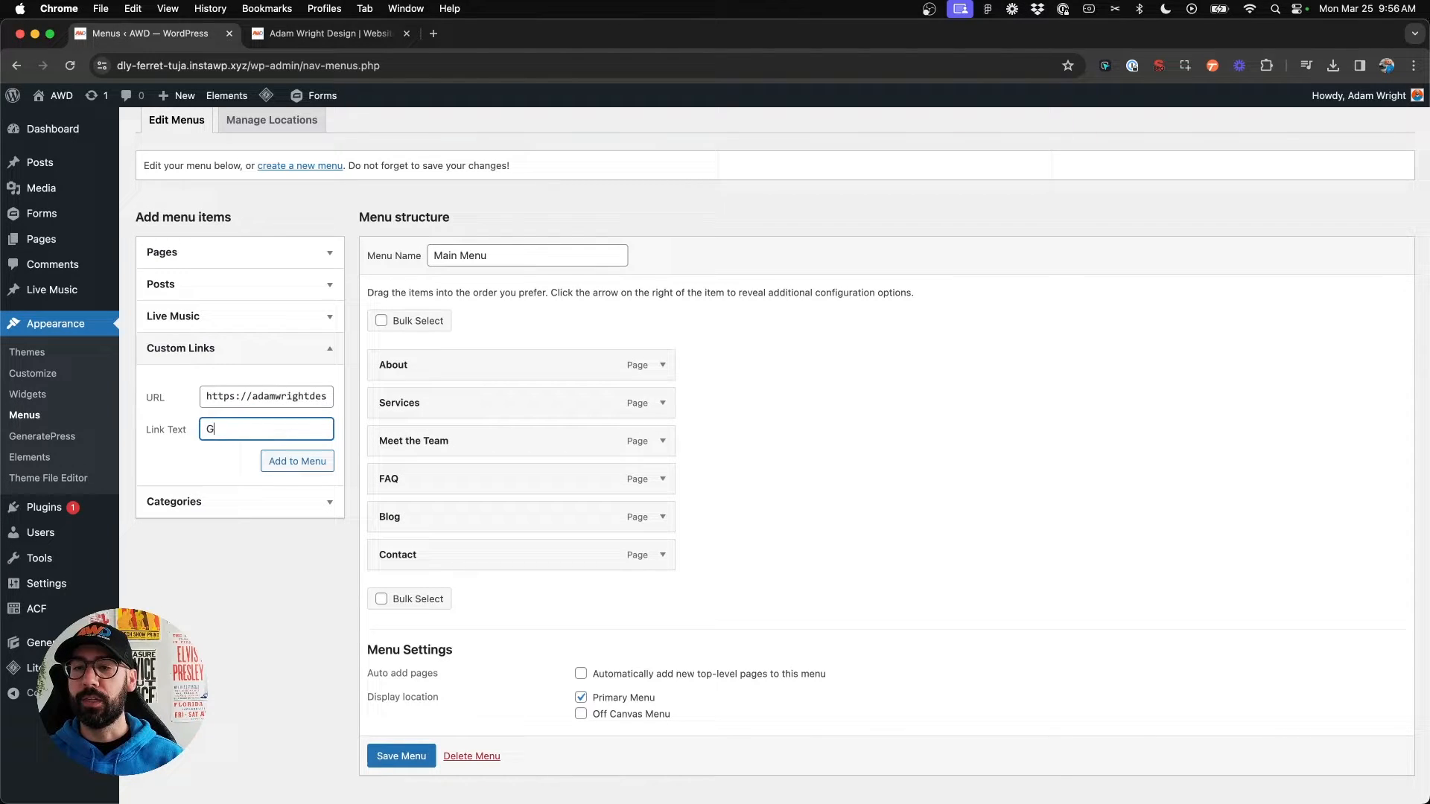
text(o to AWD)
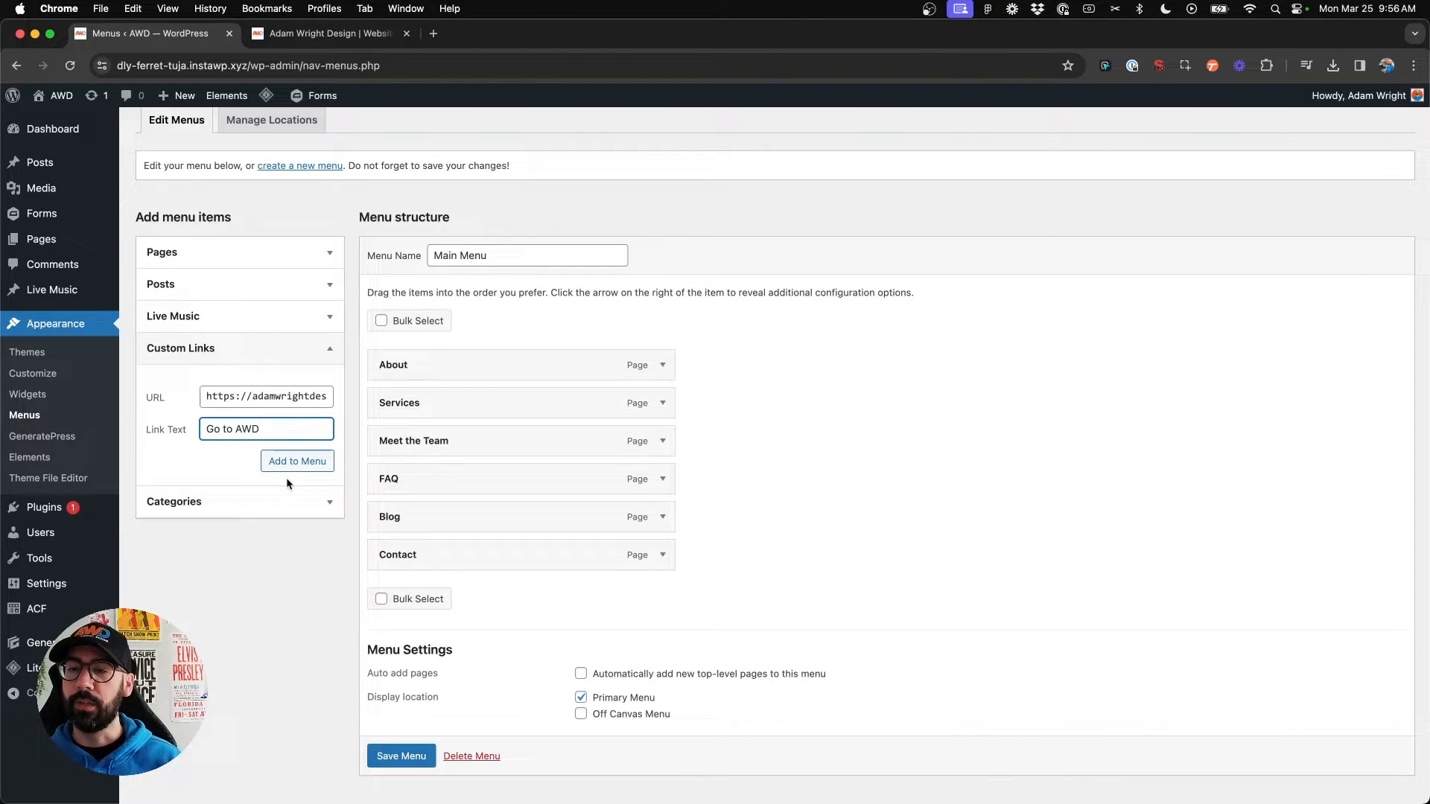
click(296, 460)
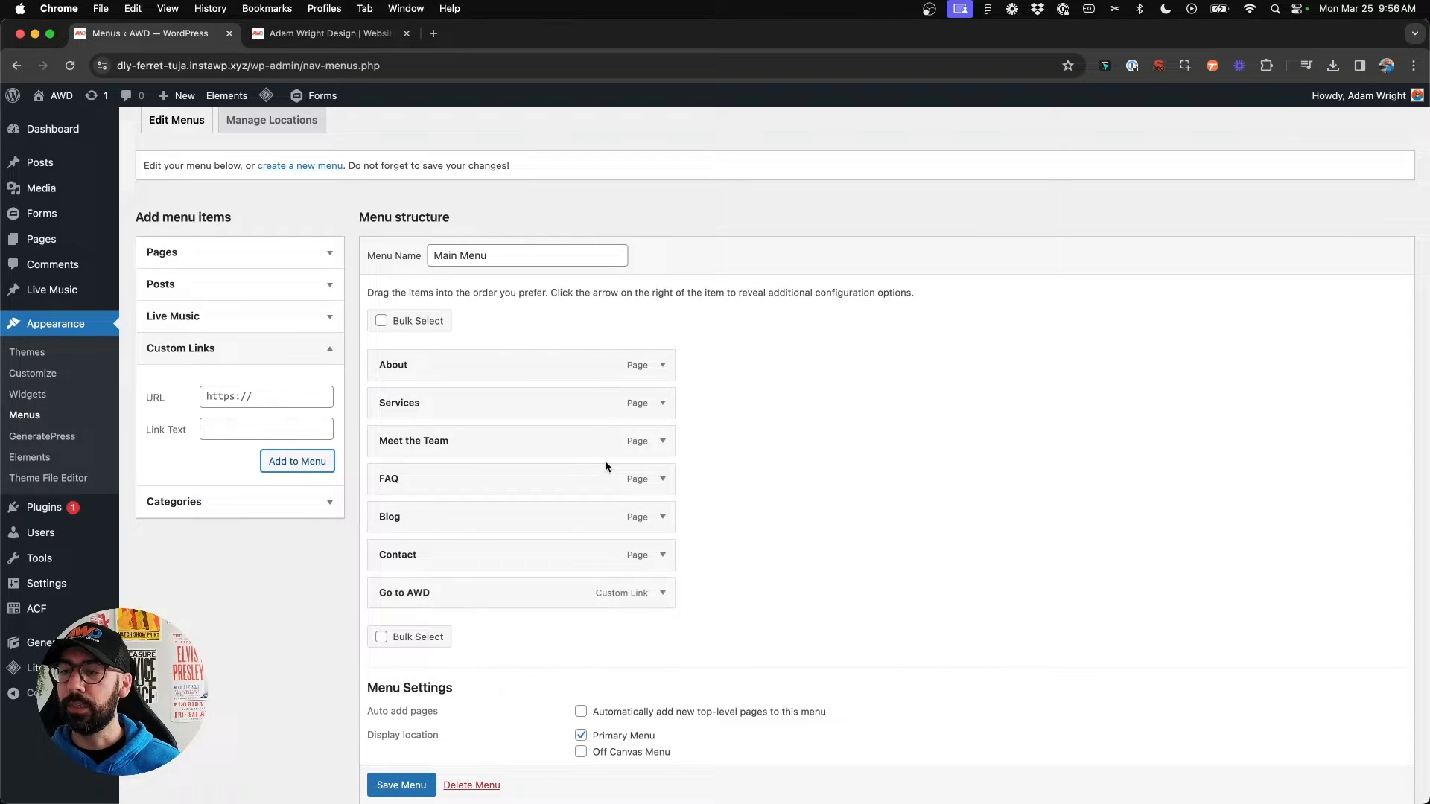
scroll(down, 3)
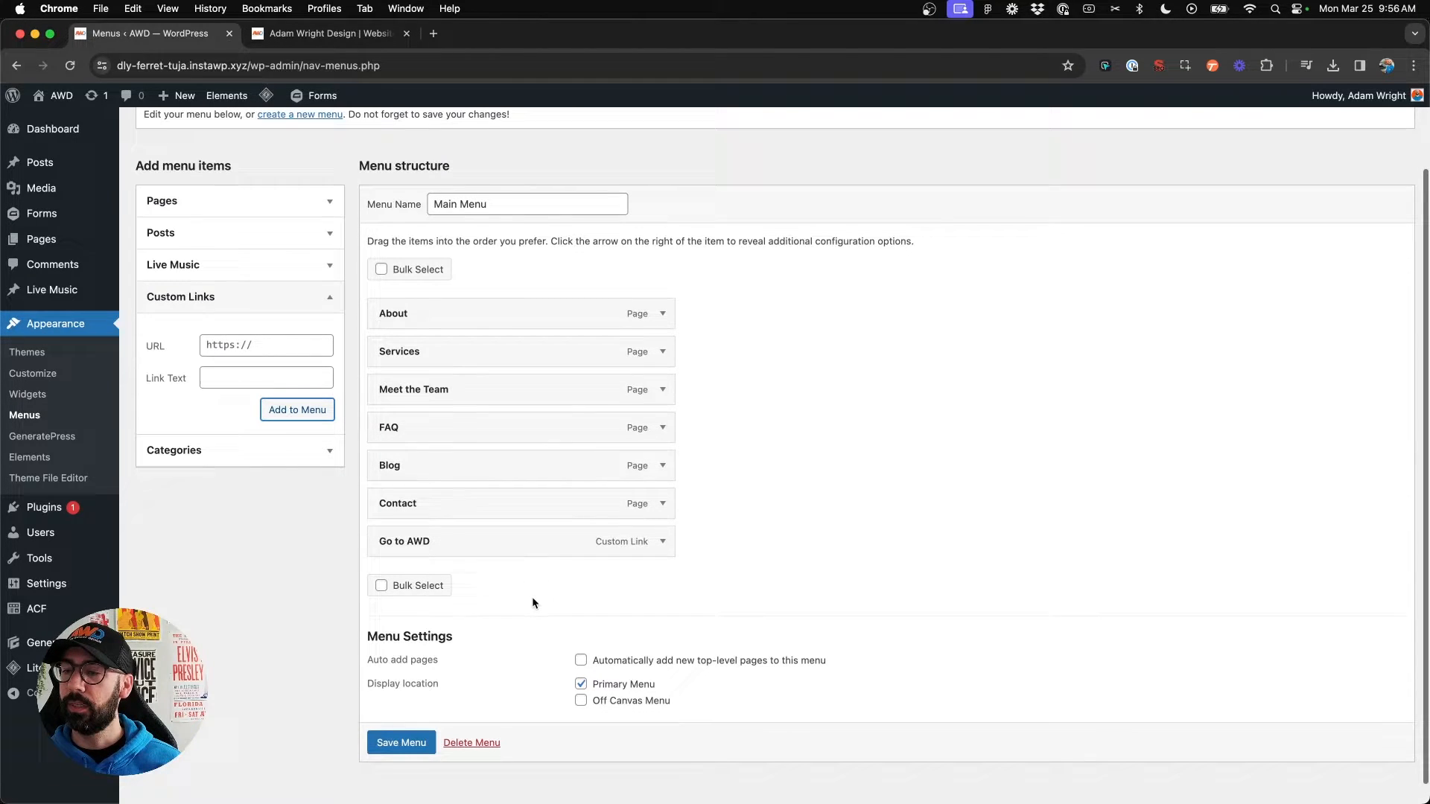
Expand the Go to AWD menu item to view its URL and navigation label
click(663, 541)
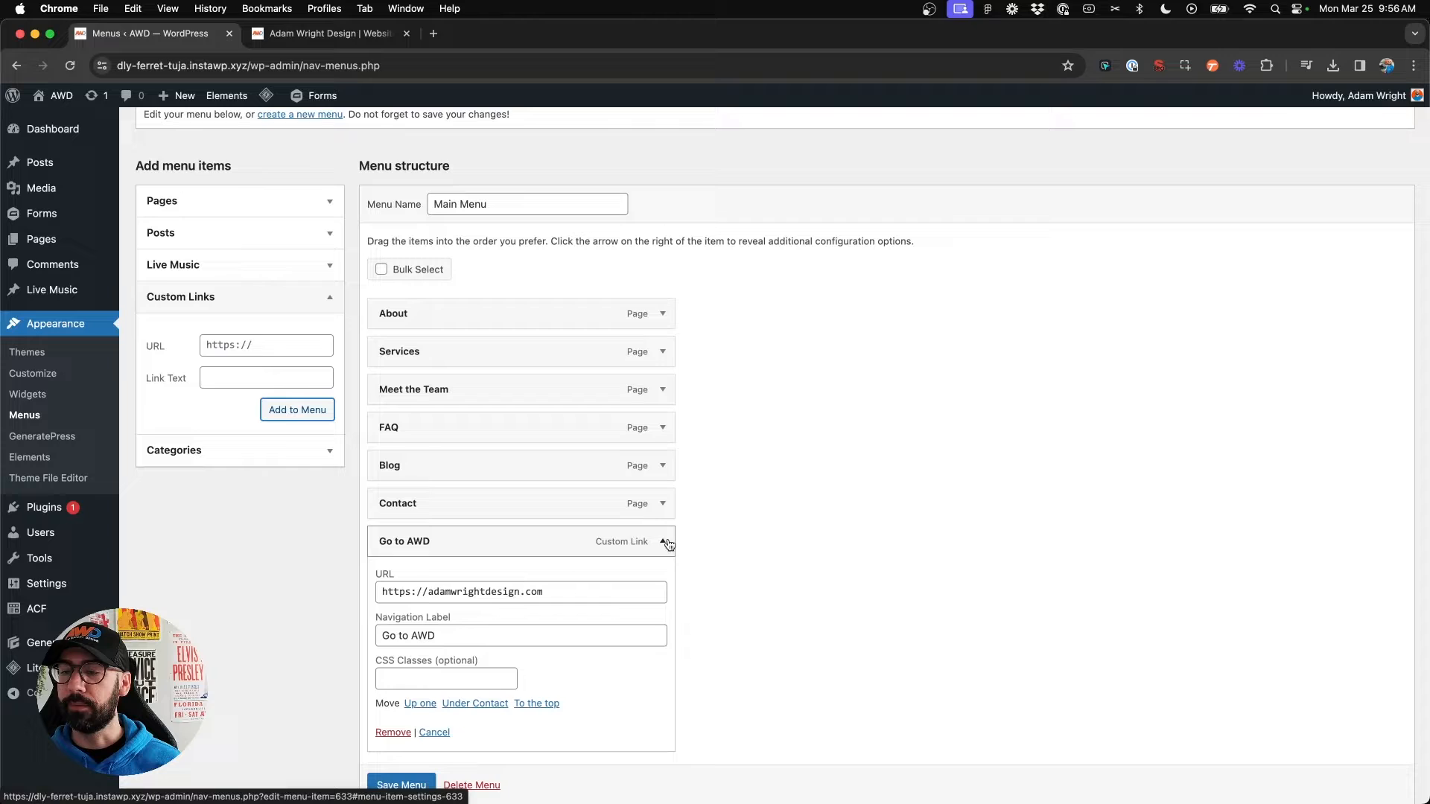
scroll(down, 3)
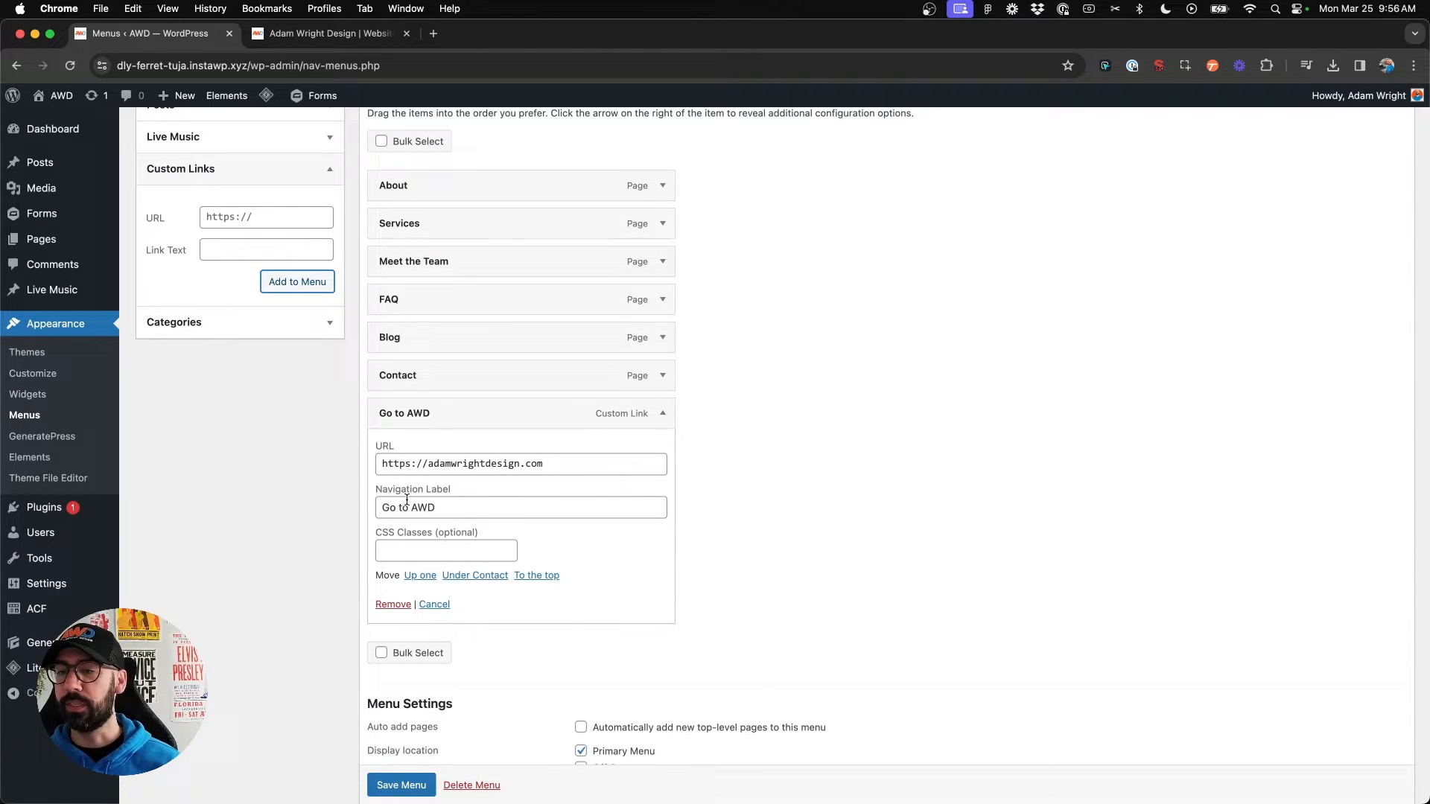
mouse_move(397, 544)
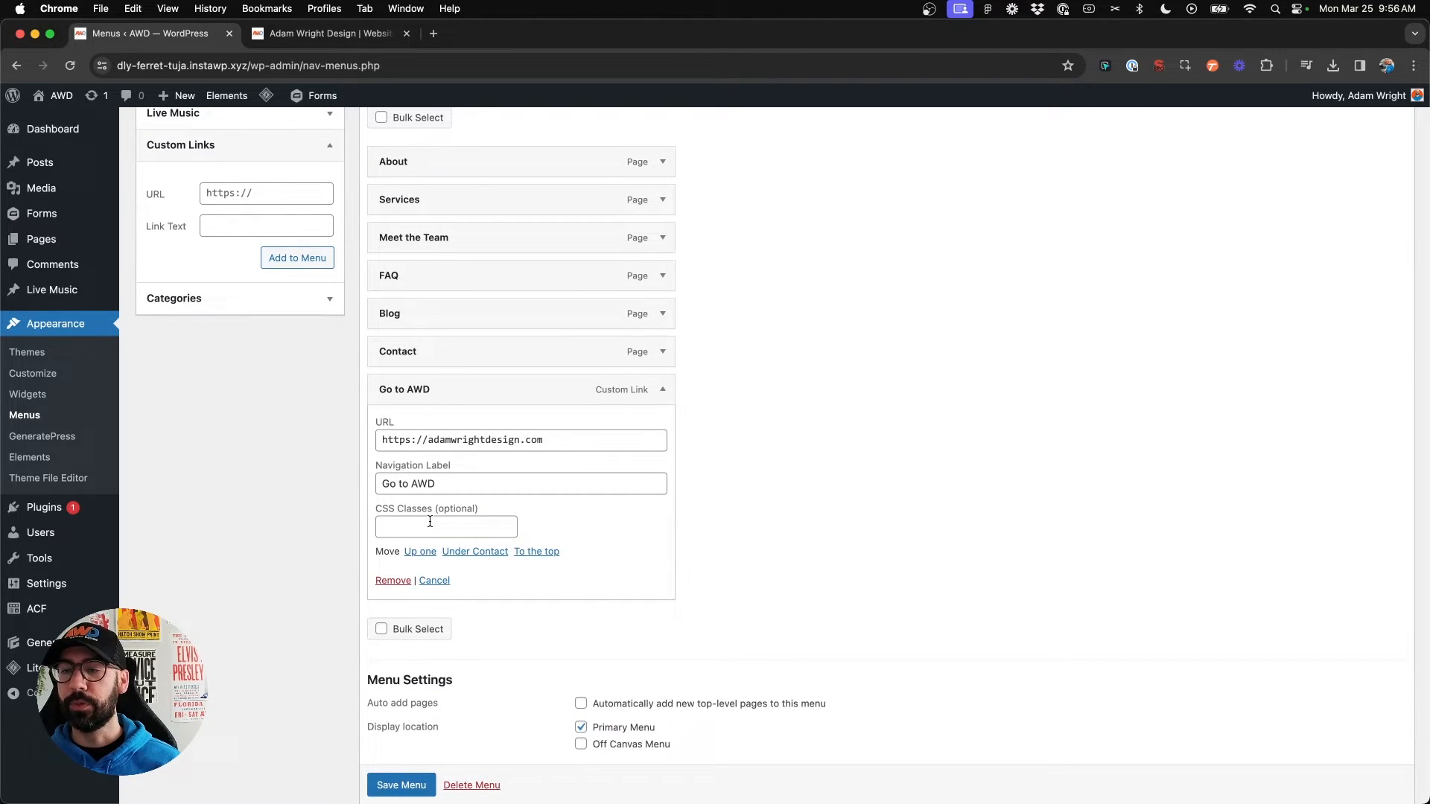
scroll(up, 3)
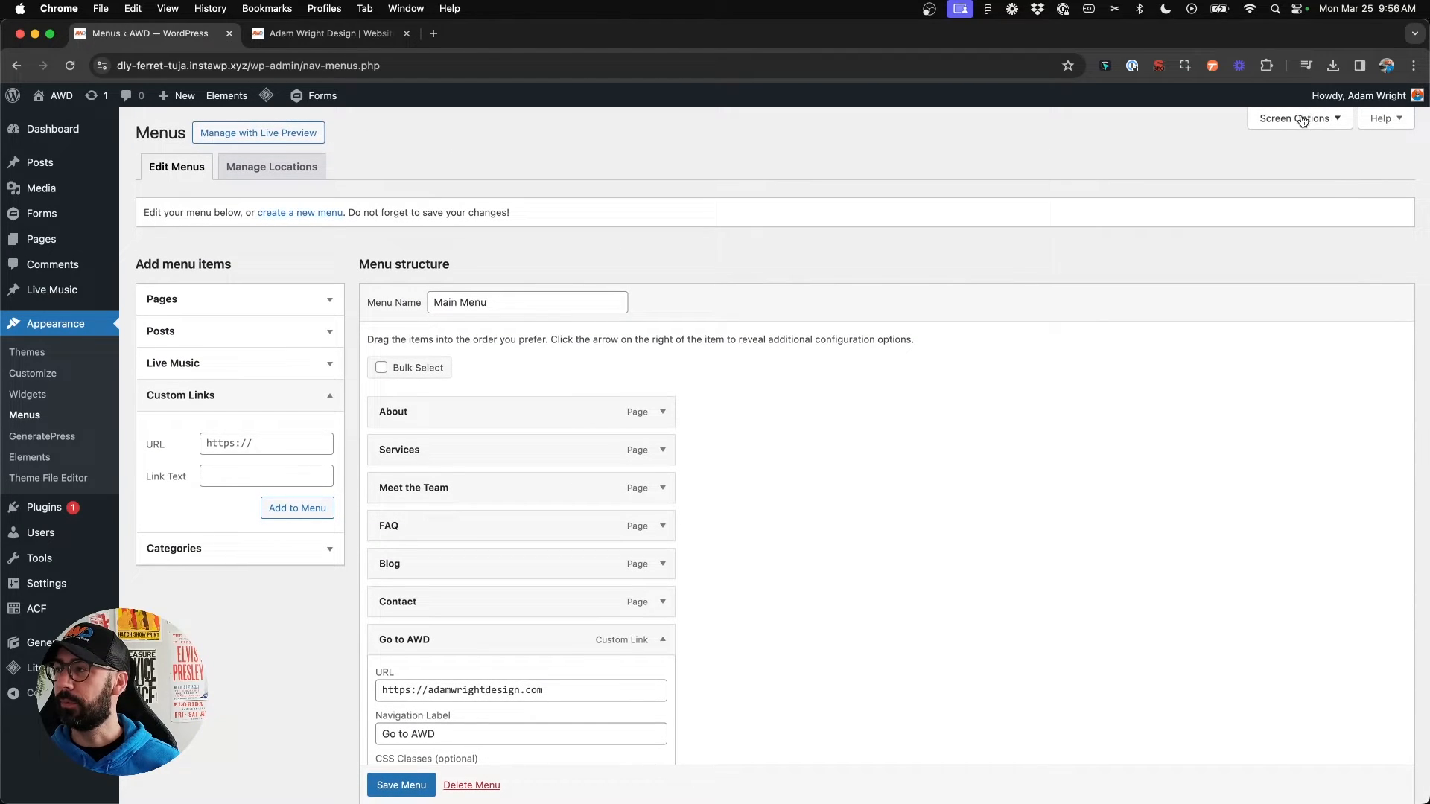
Enable Link Target in Screen Options' advanced menu properties
click(1296, 118)
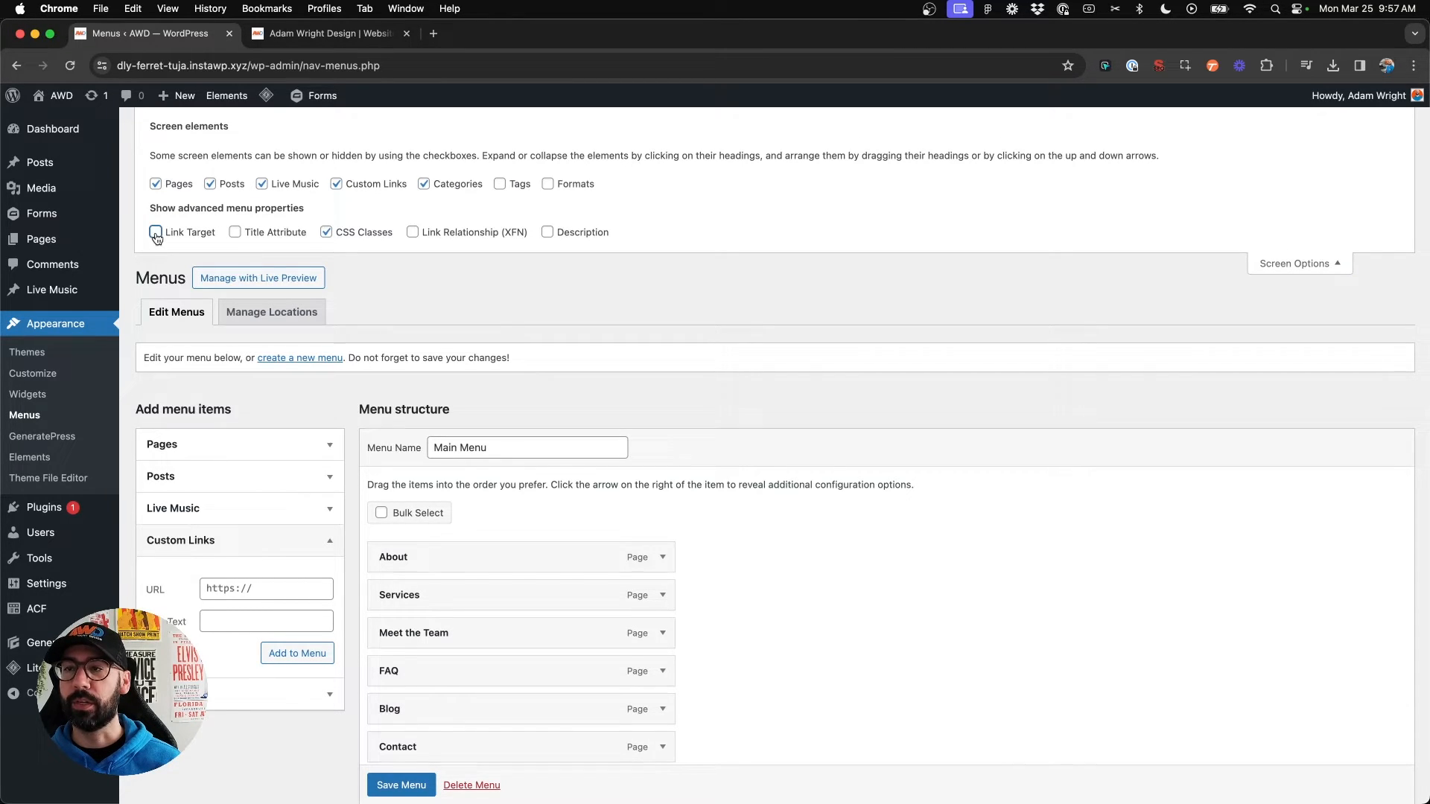
scroll(down, 3)
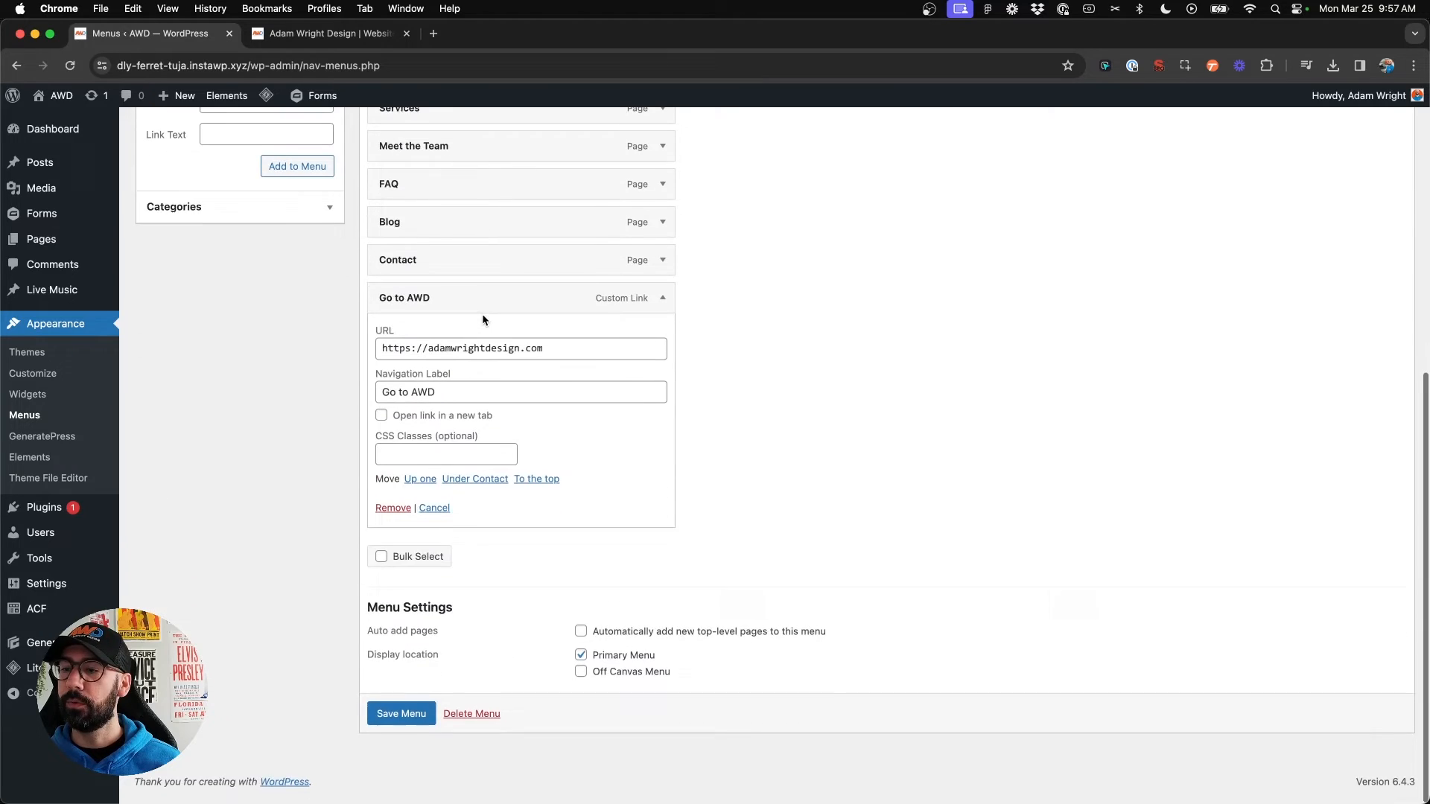
Set Go to AWD to open in a new tab, save the Main Menu, and test it on the site
scroll(down, 3)
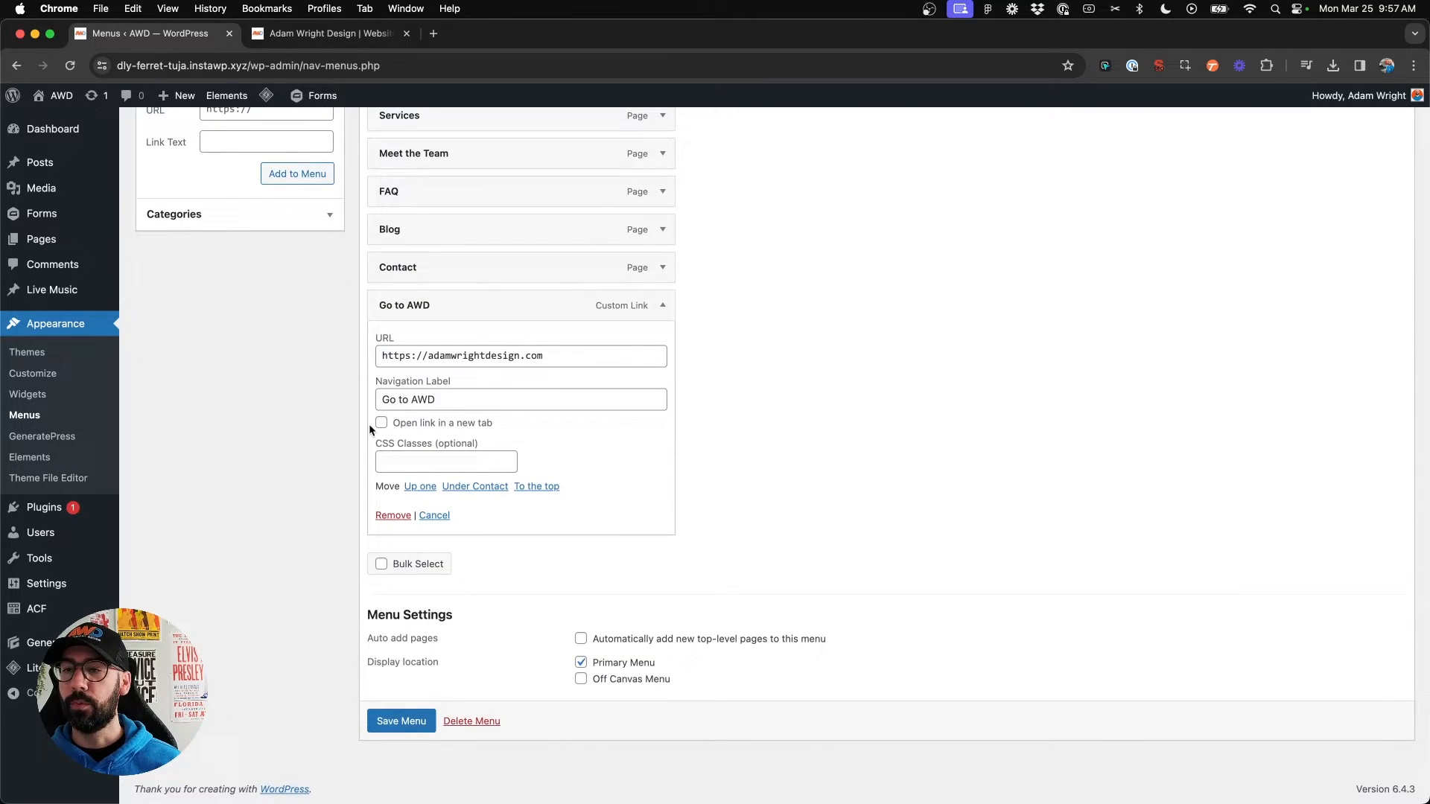
mouse_move(407, 432)
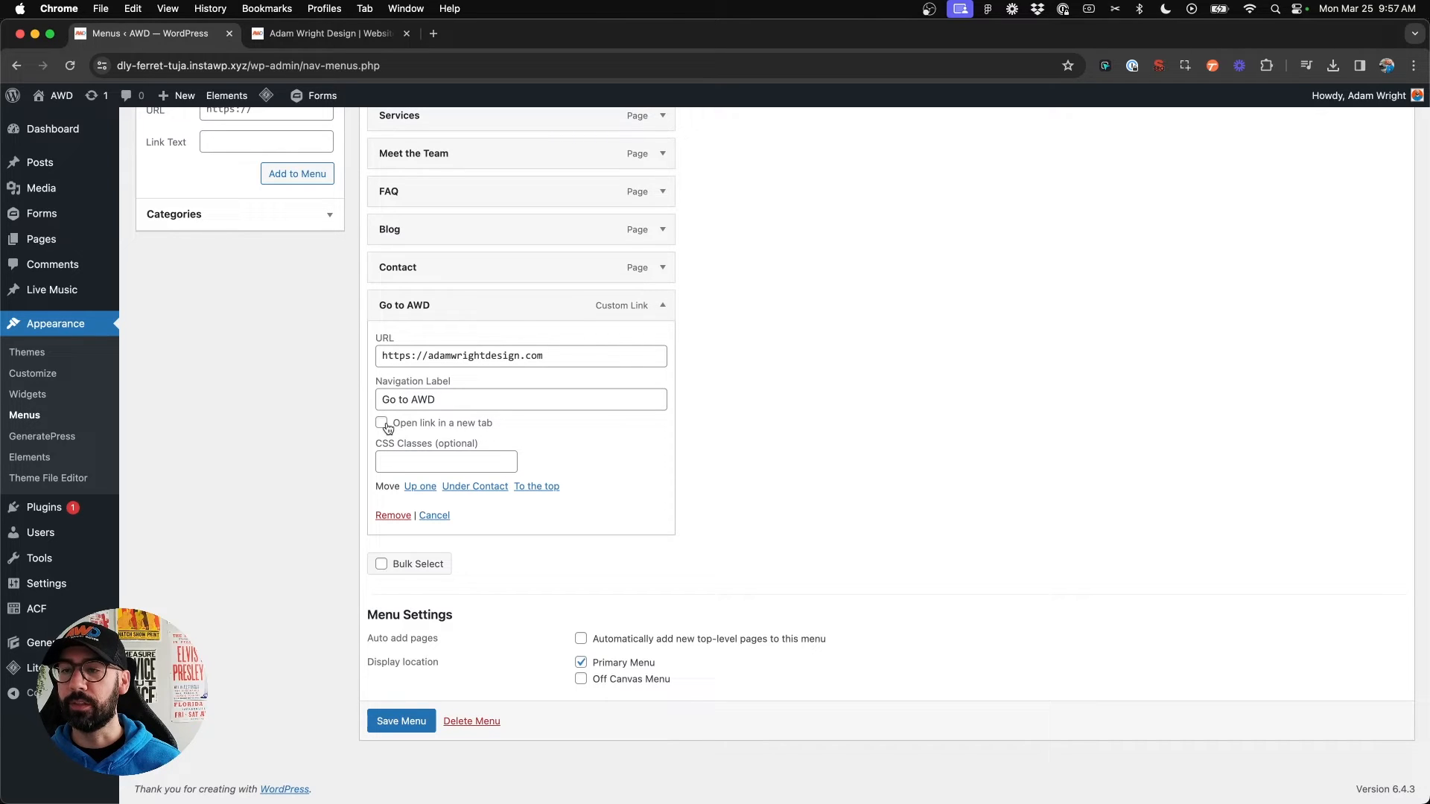
click(381, 422)
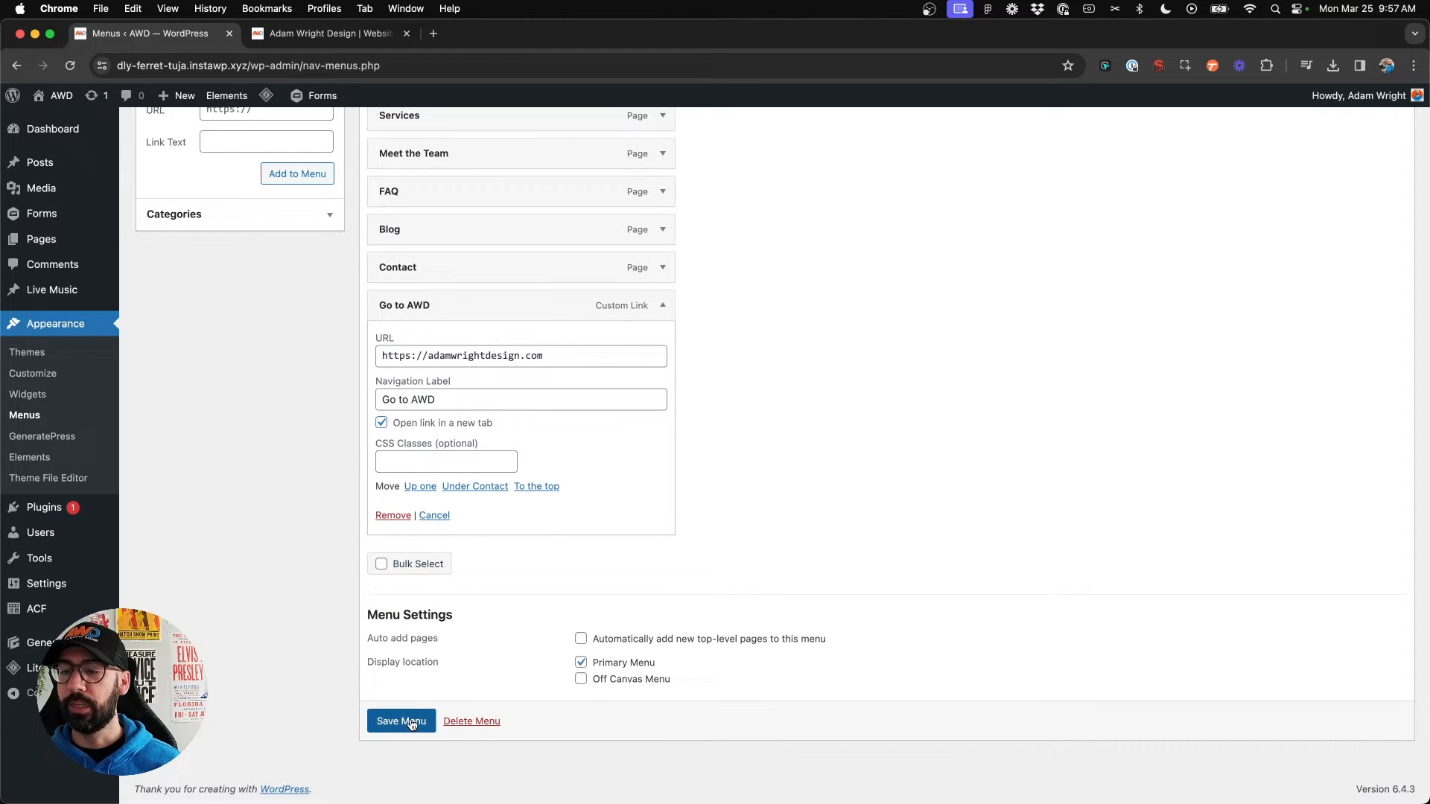
click(400, 721)
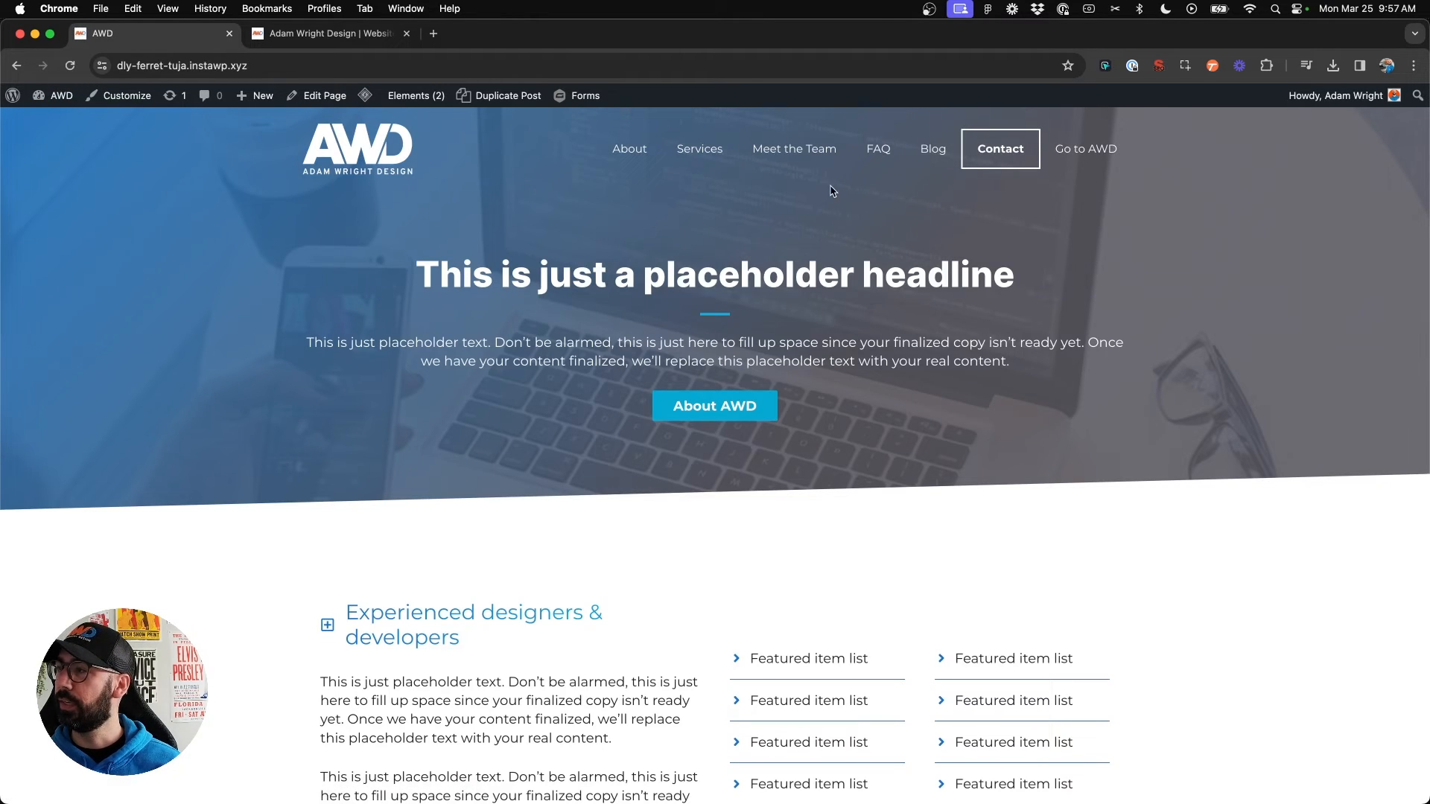
click(434, 34)
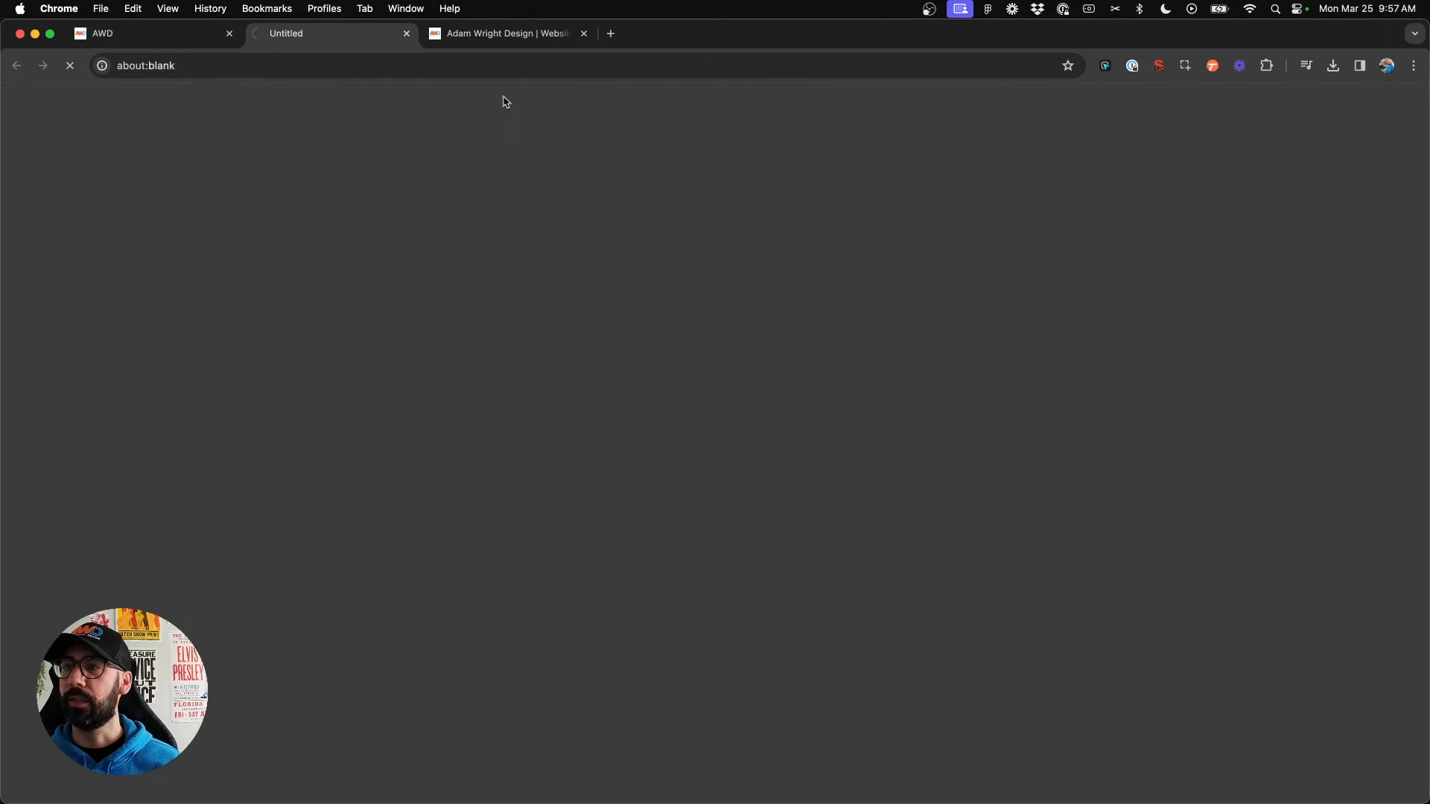